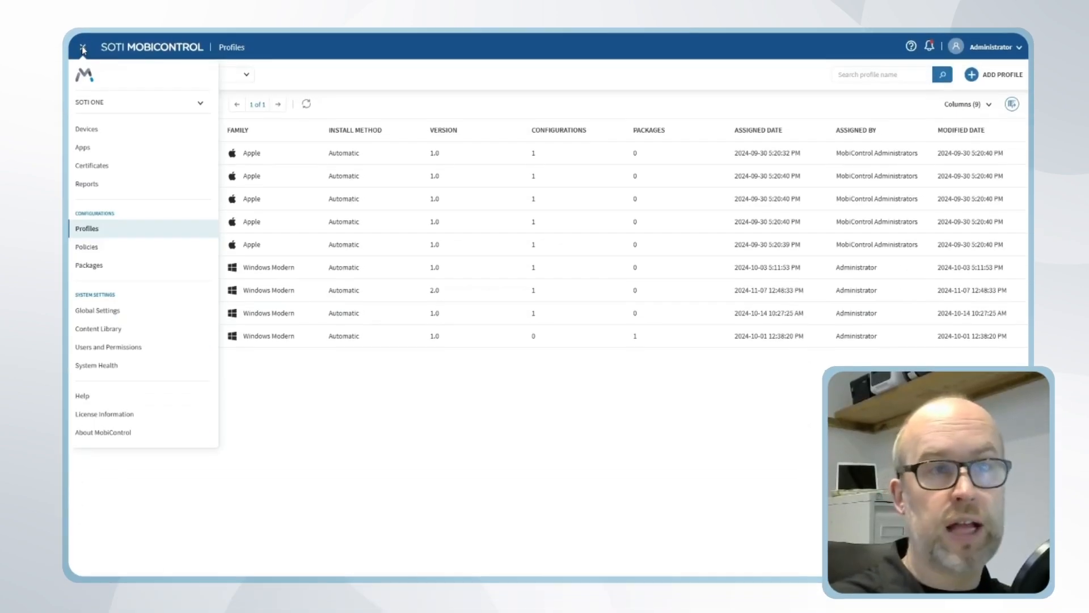
Step: Go to Global Settings and the Apple Push Notification Service page, shown as Not Configured
click(98, 310)
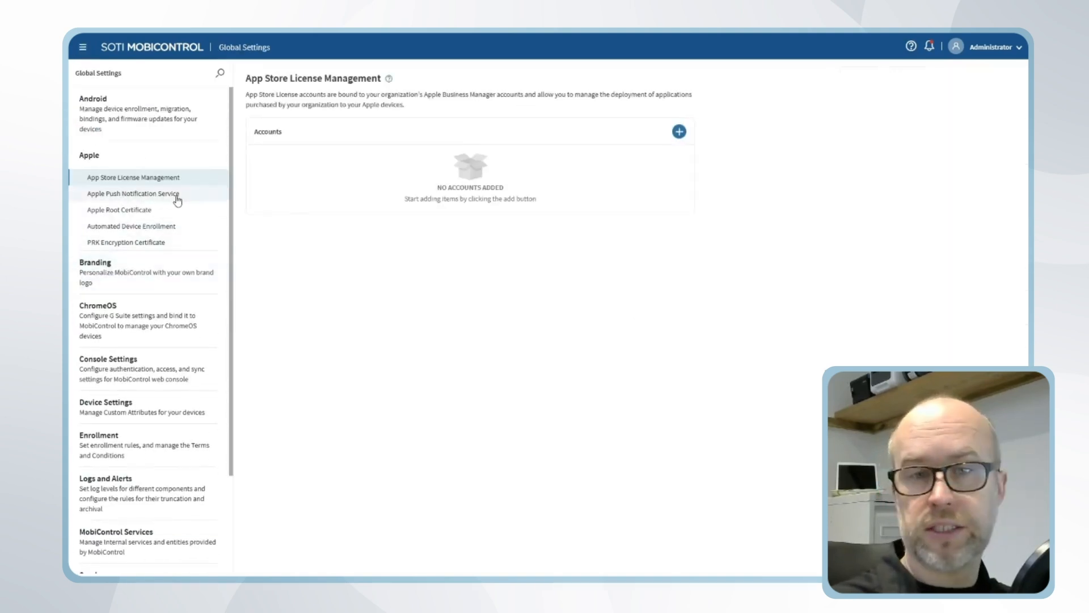
click(134, 193)
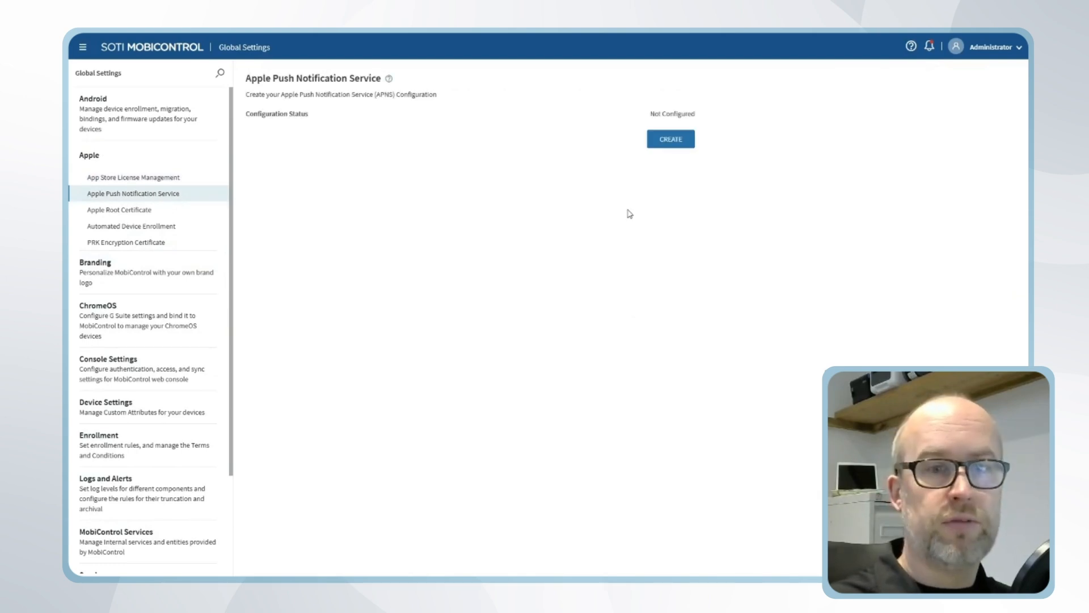
Step: Start a new configuration via CREATE and follow the Apple Push Certificates Portal link
click(670, 138)
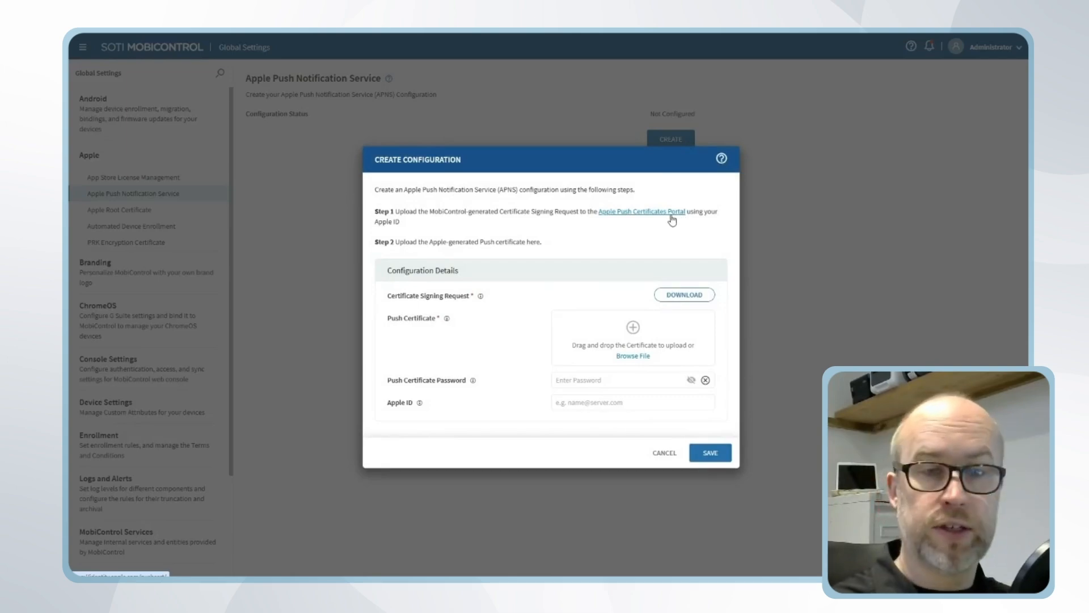
click(641, 211)
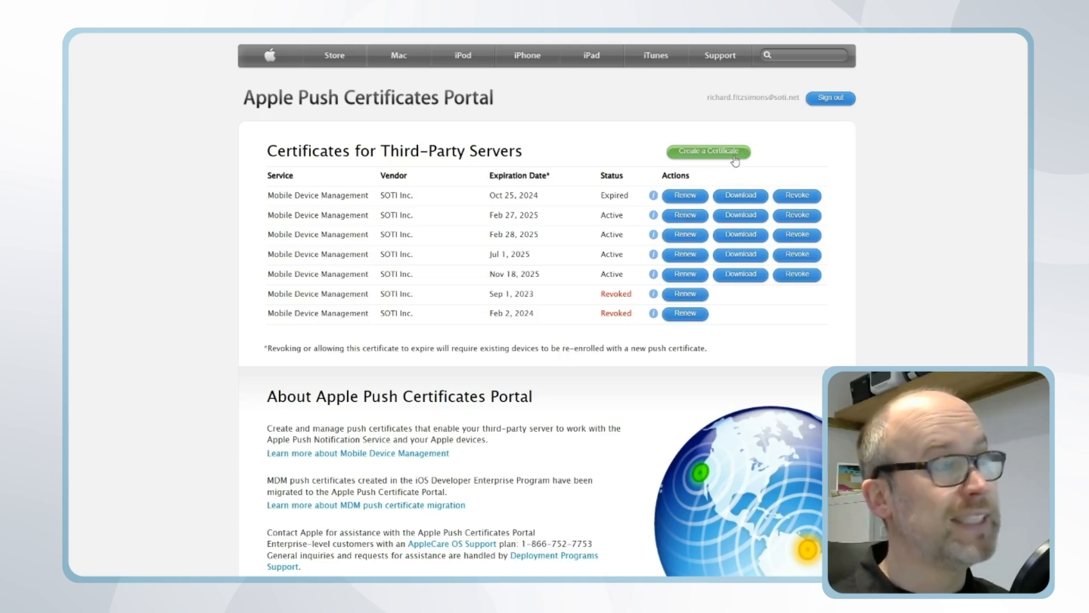
Step: Begin a new push certificate with 'Create a Certificate' on the Third-Party Servers page
click(708, 151)
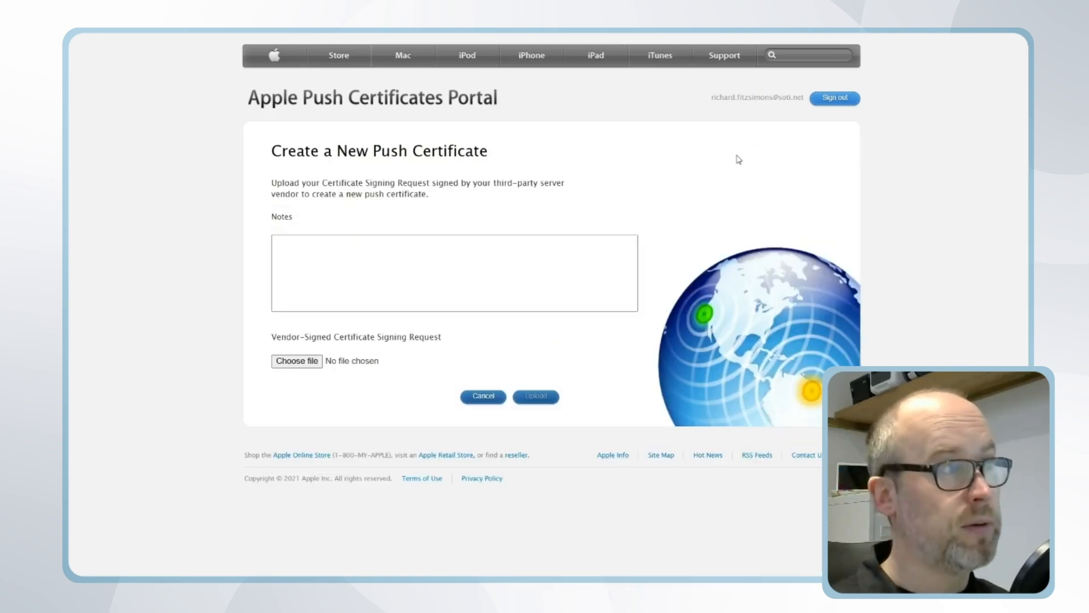
mouse_move(727, 157)
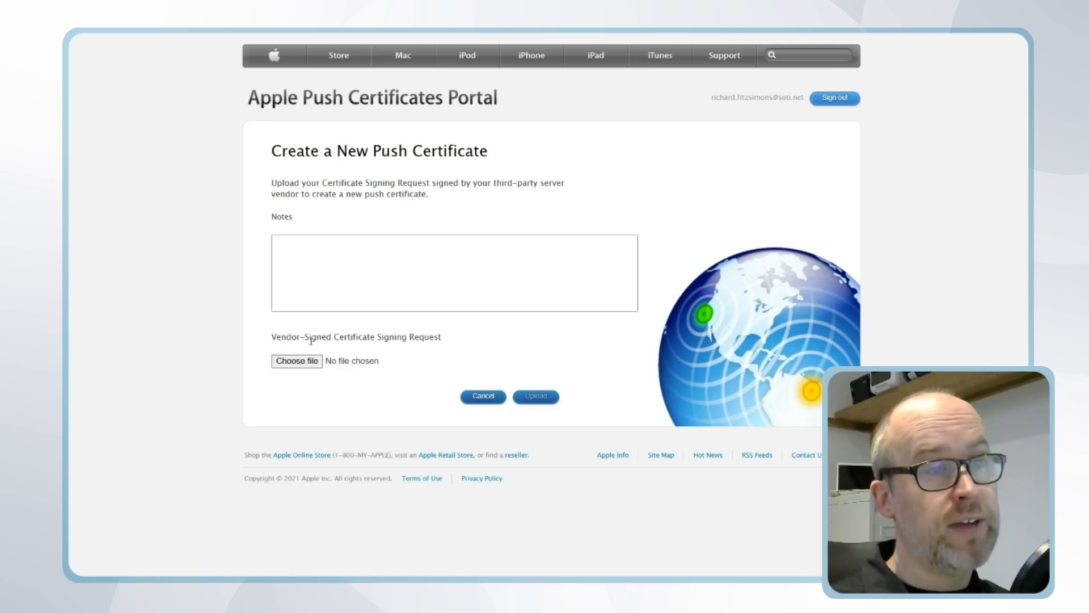
mouse_move(465, 349)
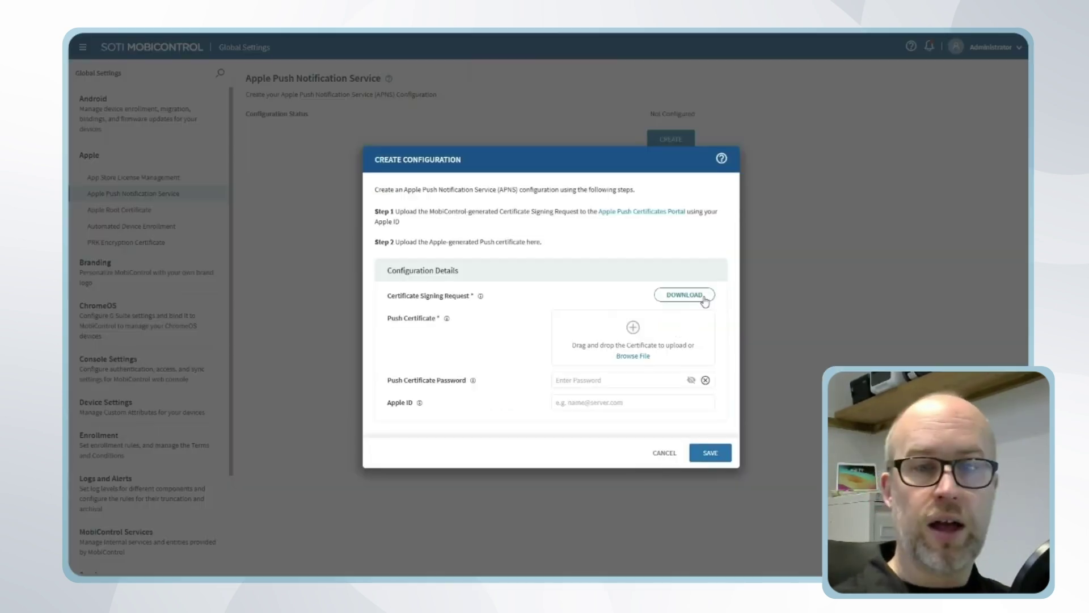
Step: Download the Certificate Signing Request from the Create Configuration dialog
click(684, 295)
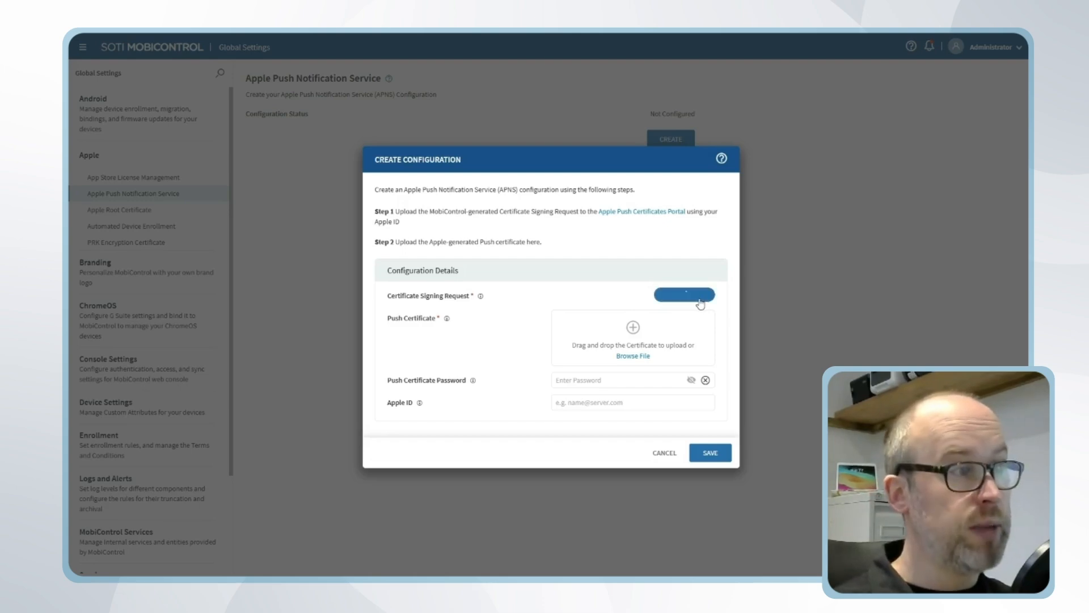
click(684, 295)
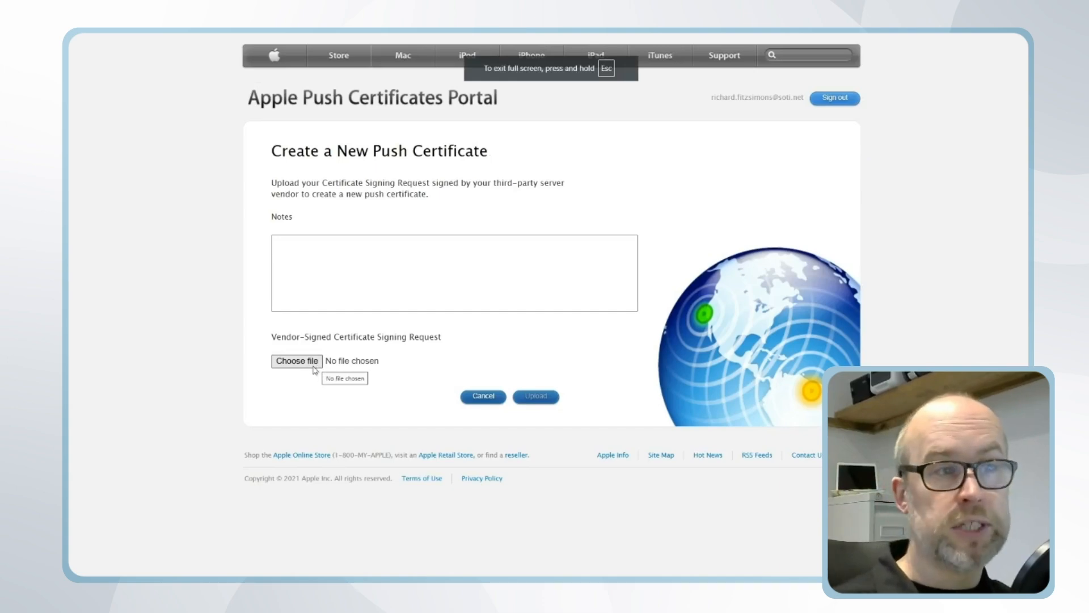
Step: Upload signedCSR (7).plist to create the MDM push certificate expiring Nov 18, 2025
click(297, 361)
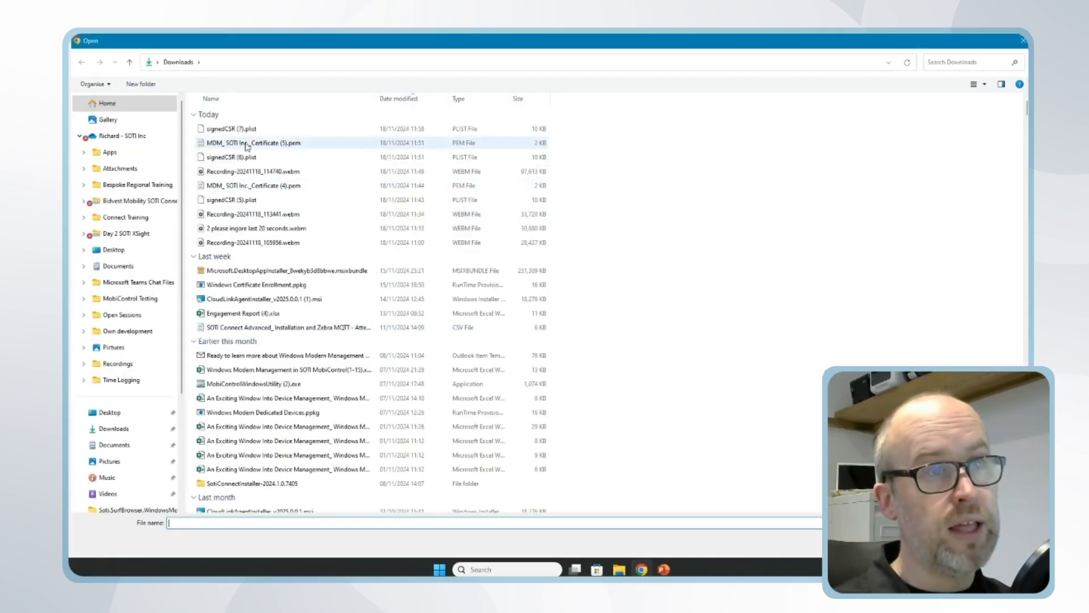
click(231, 129)
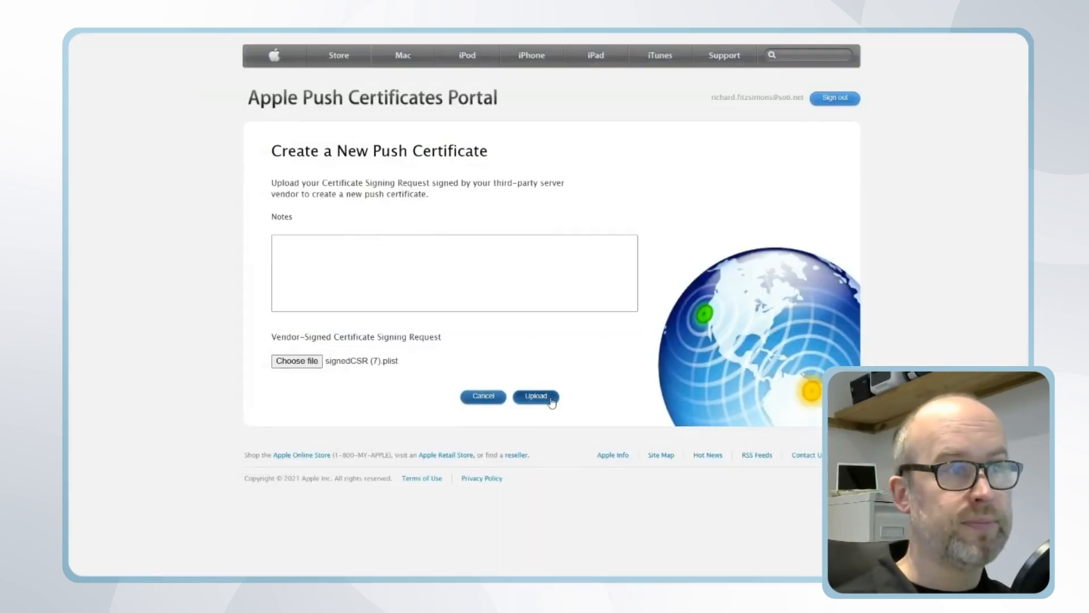
click(536, 397)
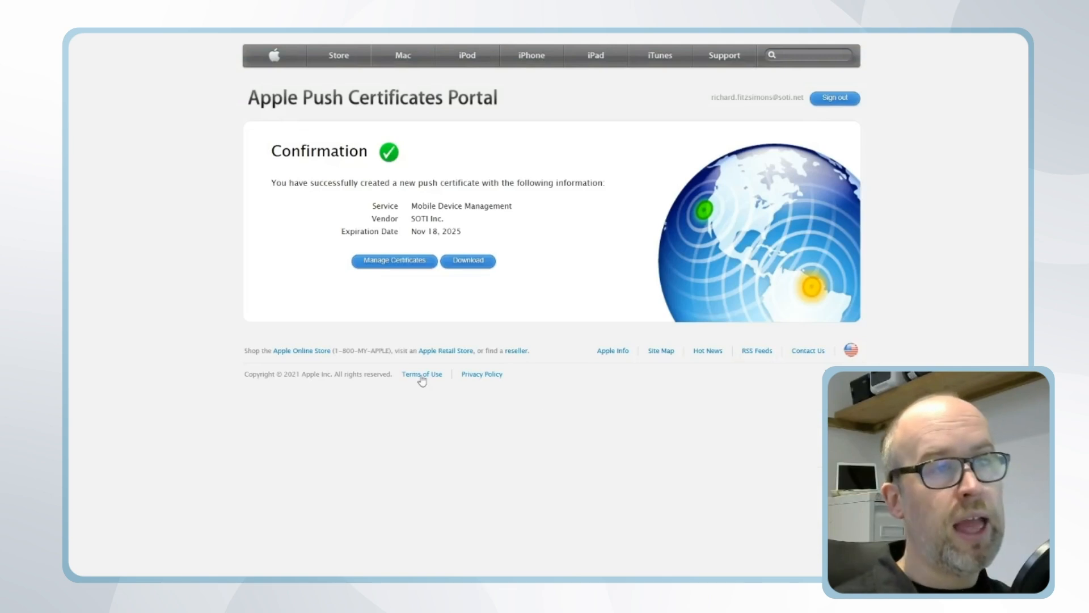
mouse_move(305, 195)
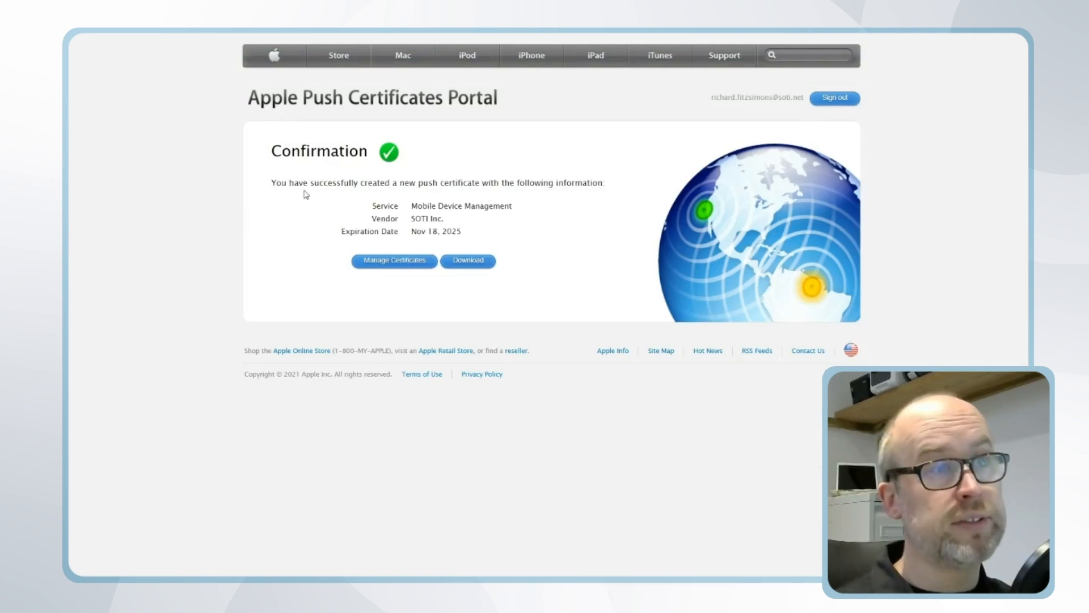
mouse_move(405, 195)
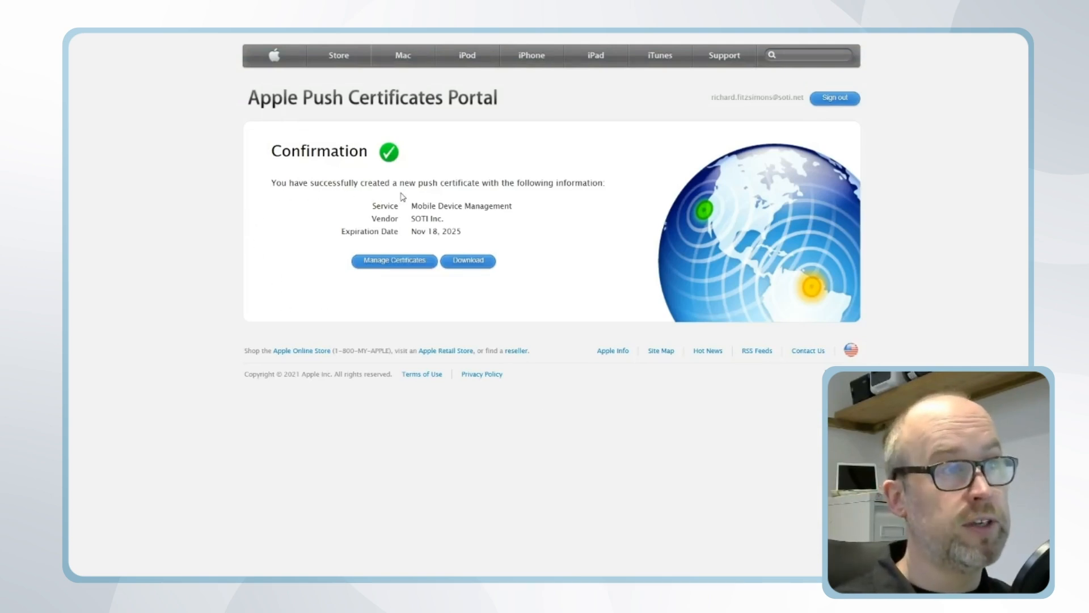
mouse_move(420, 243)
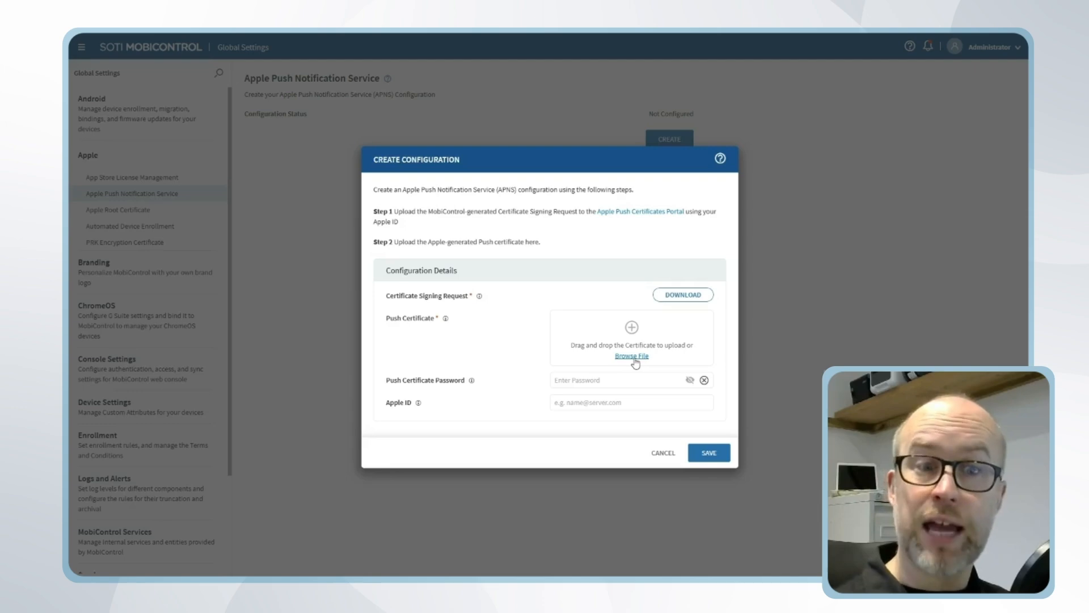
Step: Attach MDM_ SOTI Inc._Certificate (6).pem from Downloads as the Push Certificate
click(631, 355)
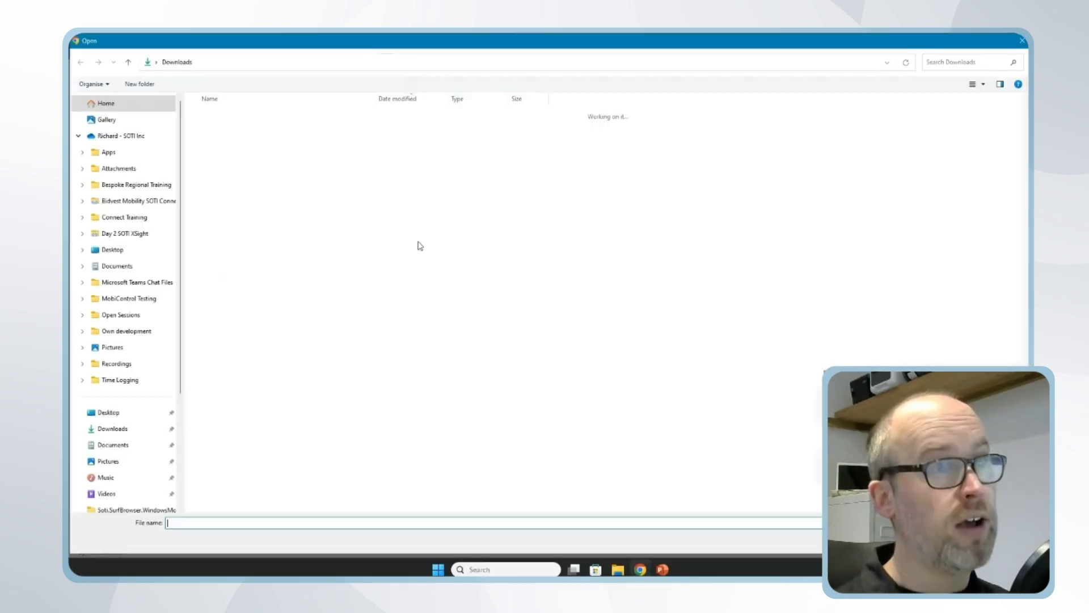
click(250, 128)
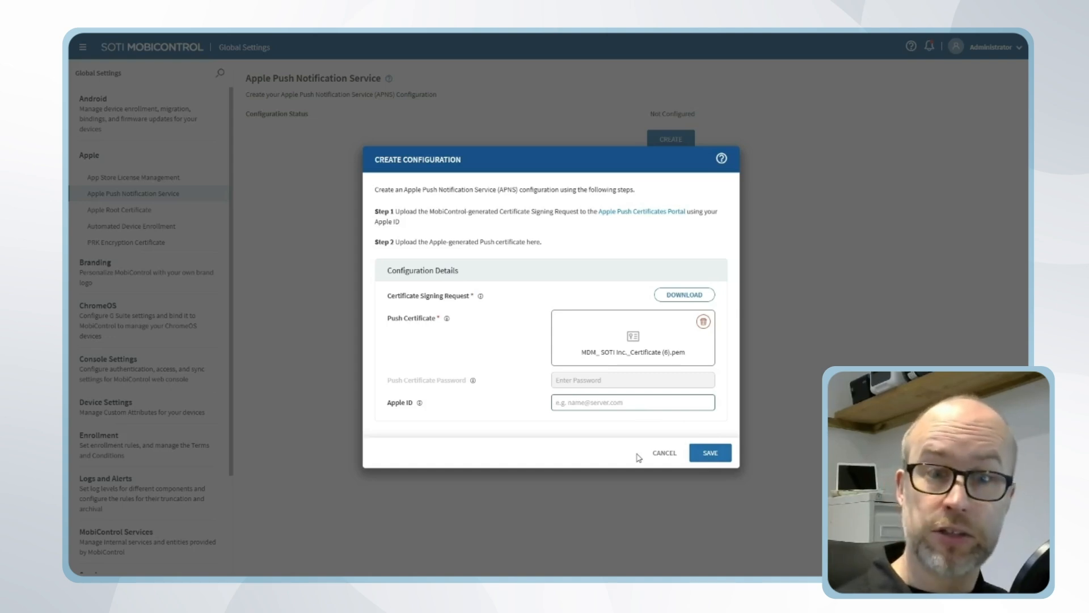
click(633, 402)
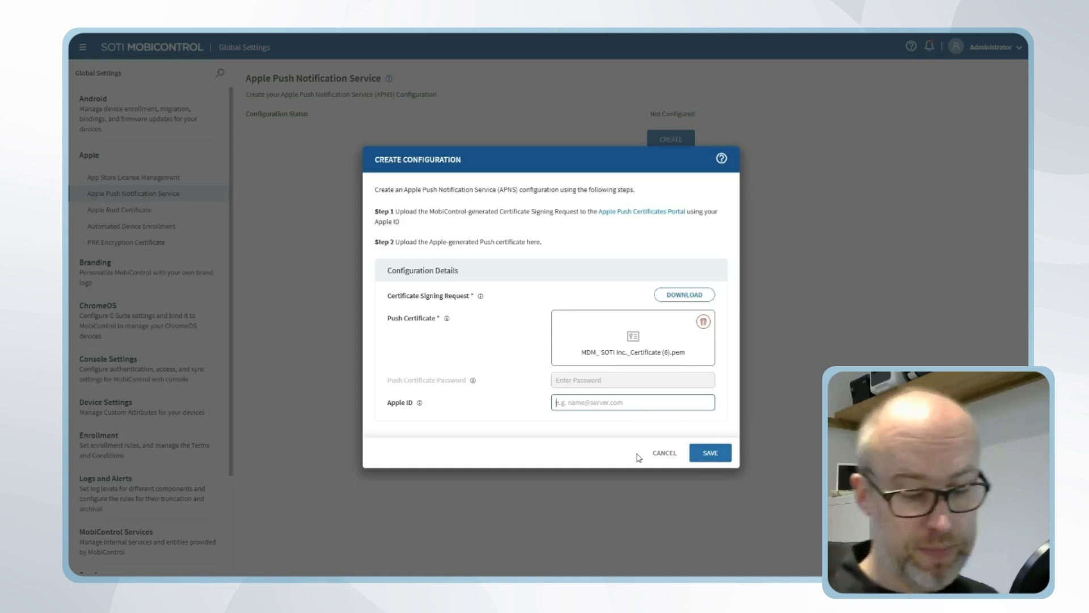
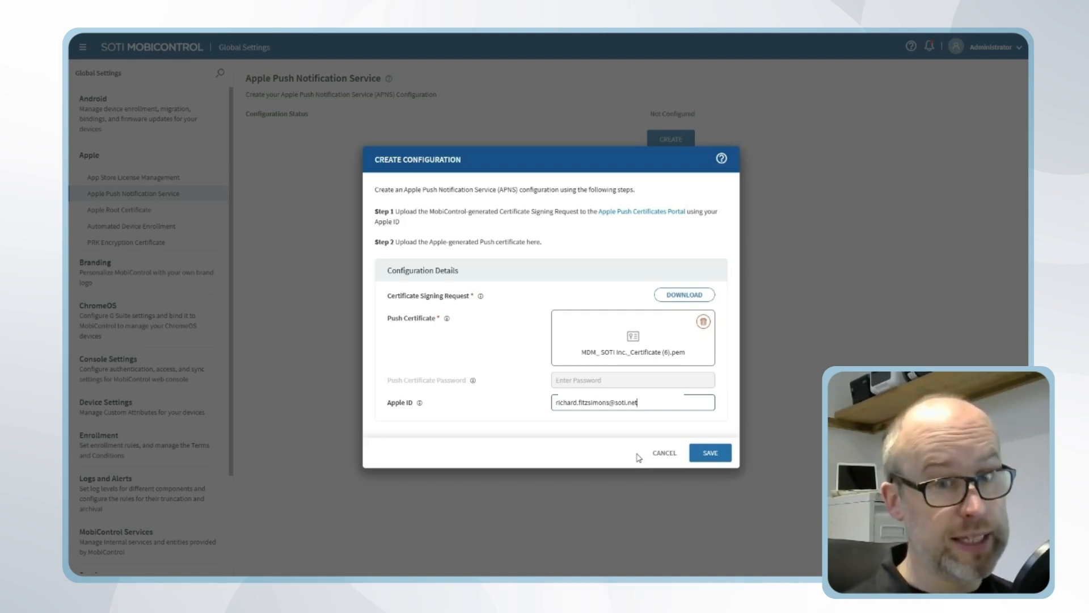
click(709, 451)
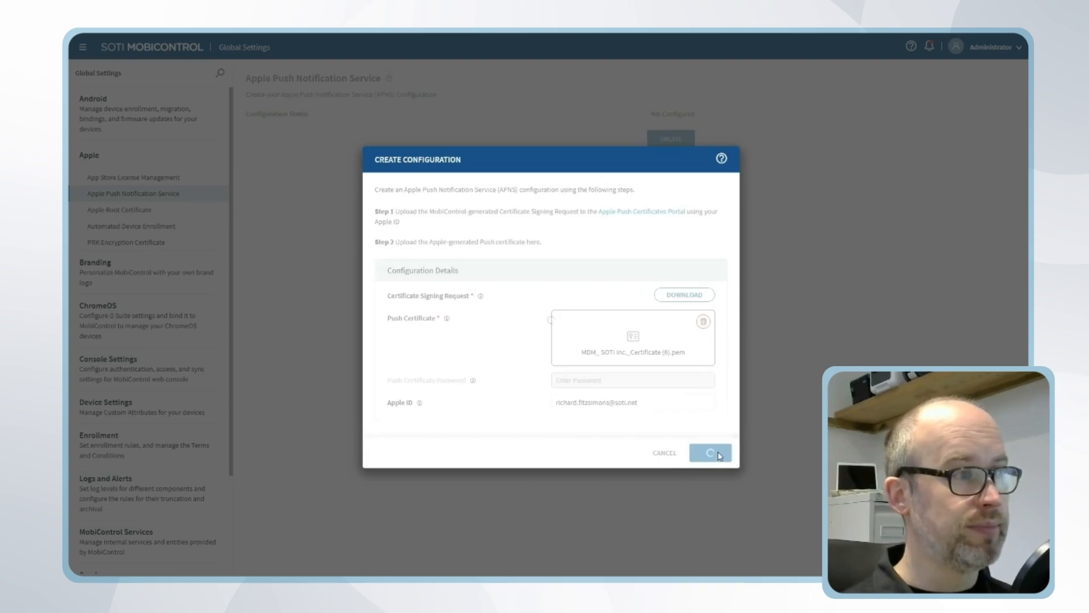
click(710, 452)
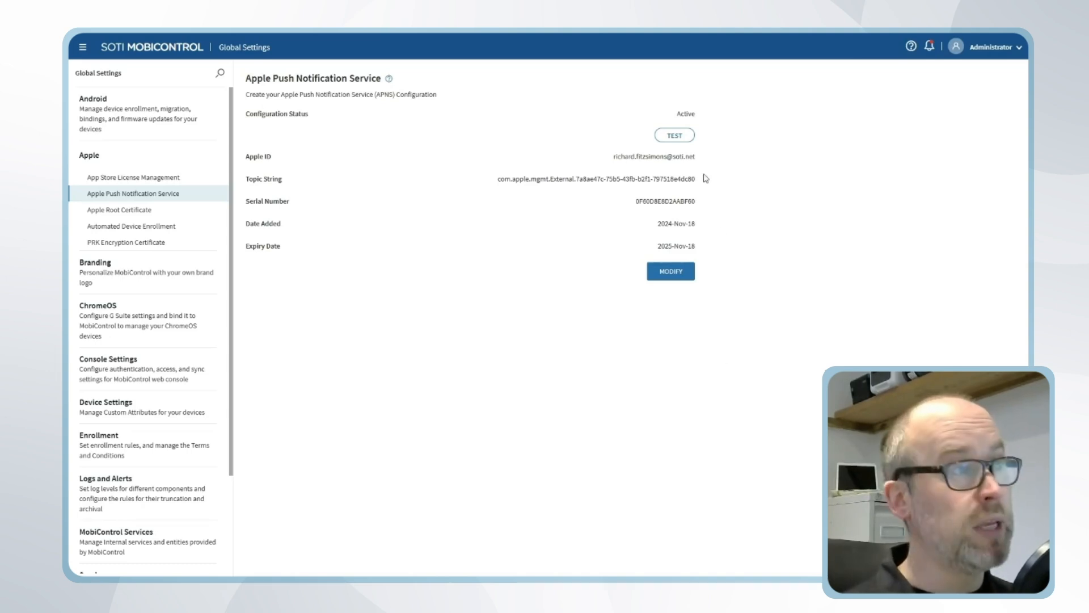
Step: Run TEST on the Active configuration and confirm the push connection succeeds
click(674, 135)
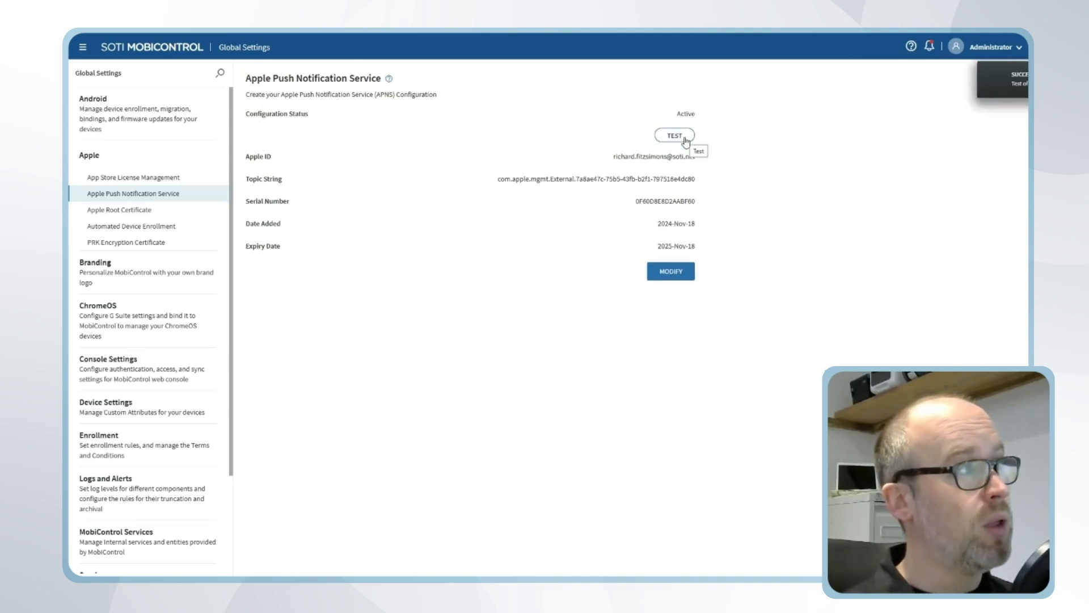
click(674, 135)
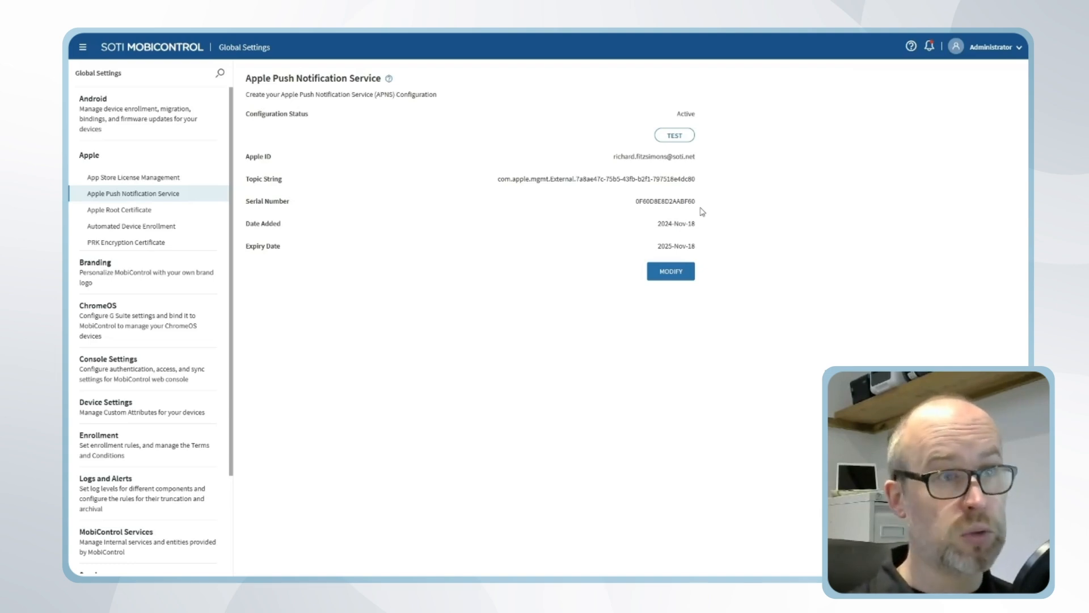
mouse_move(709, 244)
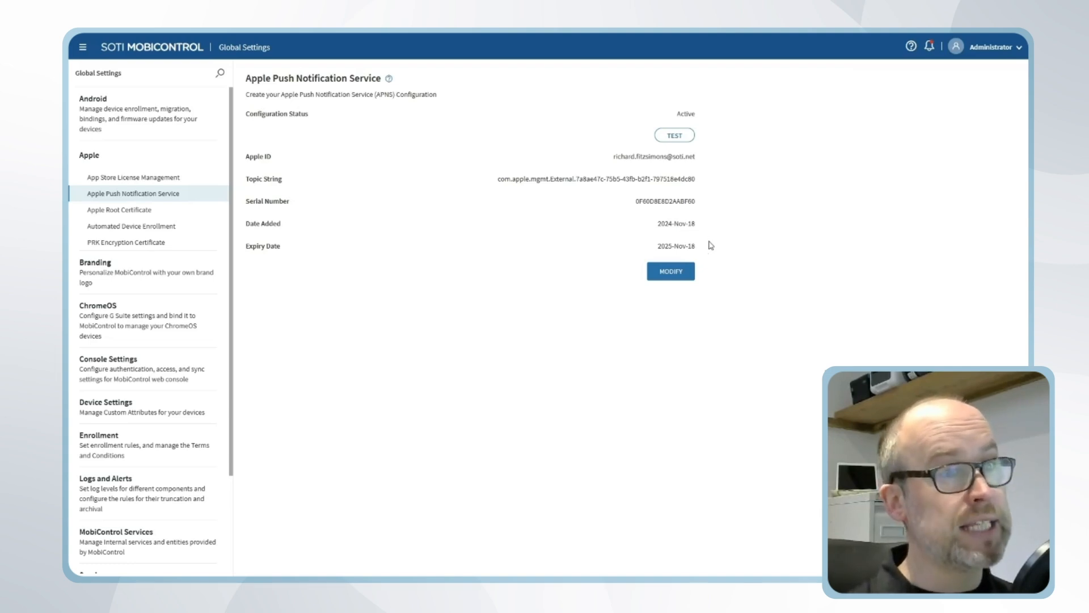
mouse_move(693, 255)
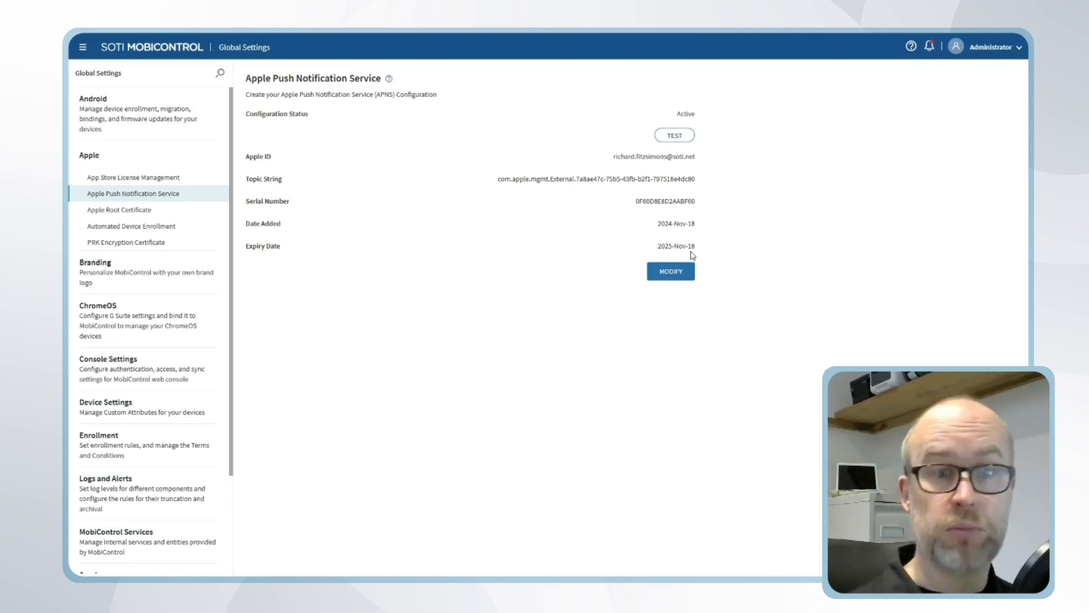